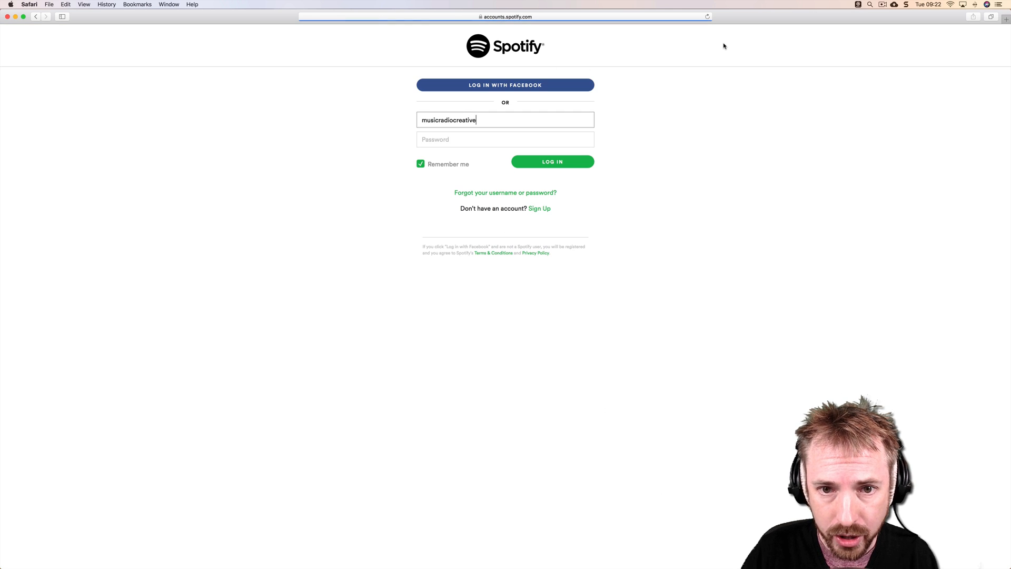
Step: Log into the Spotify account to reach the business details form, country United Kingdom
{"action": "right_click", "coordinate": [505, 138]}
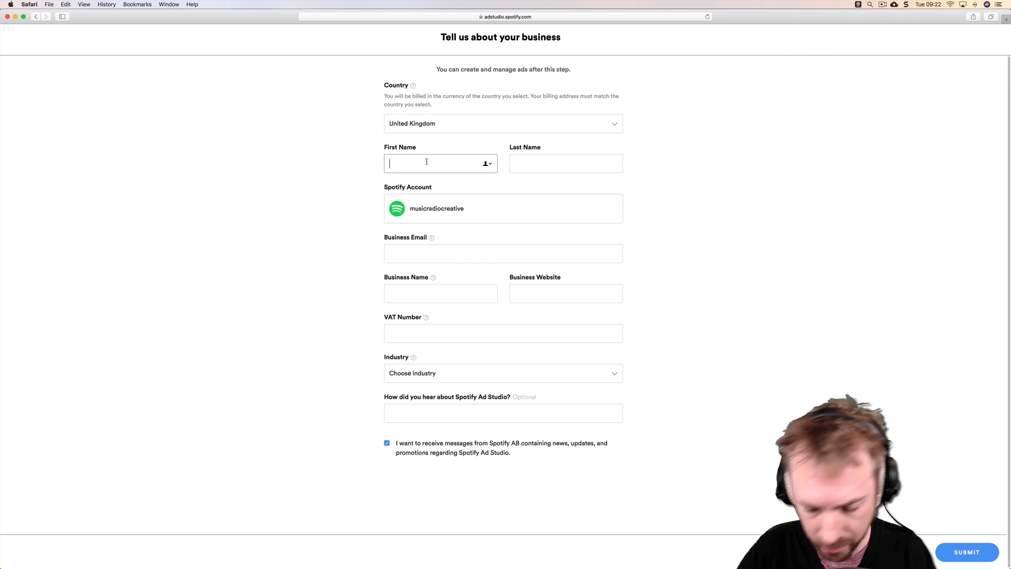
Step: Enter first and last name, the thestudio@ business email, and business name Music Radio Creative
{"action": "type", "text": "Russell"}
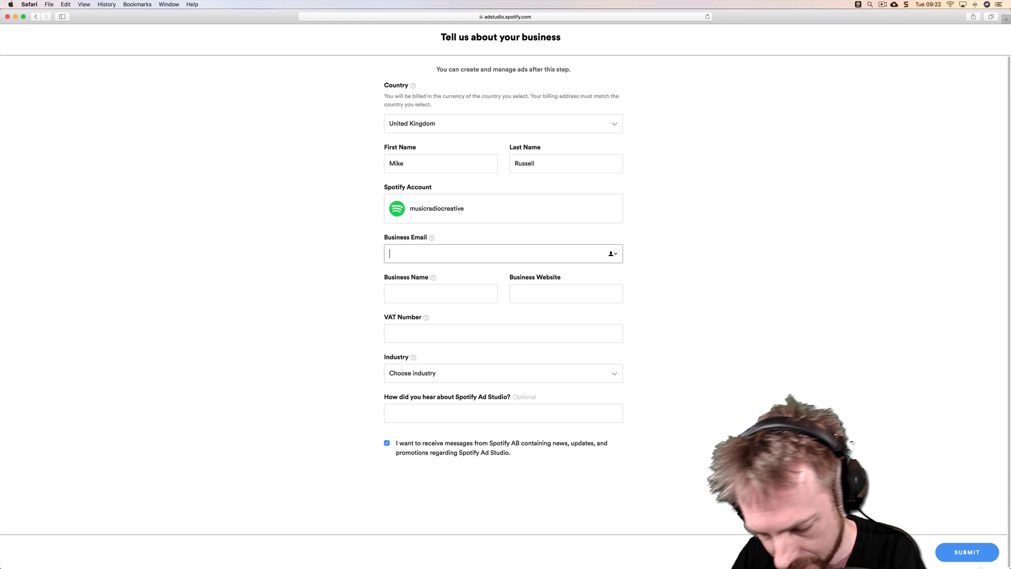
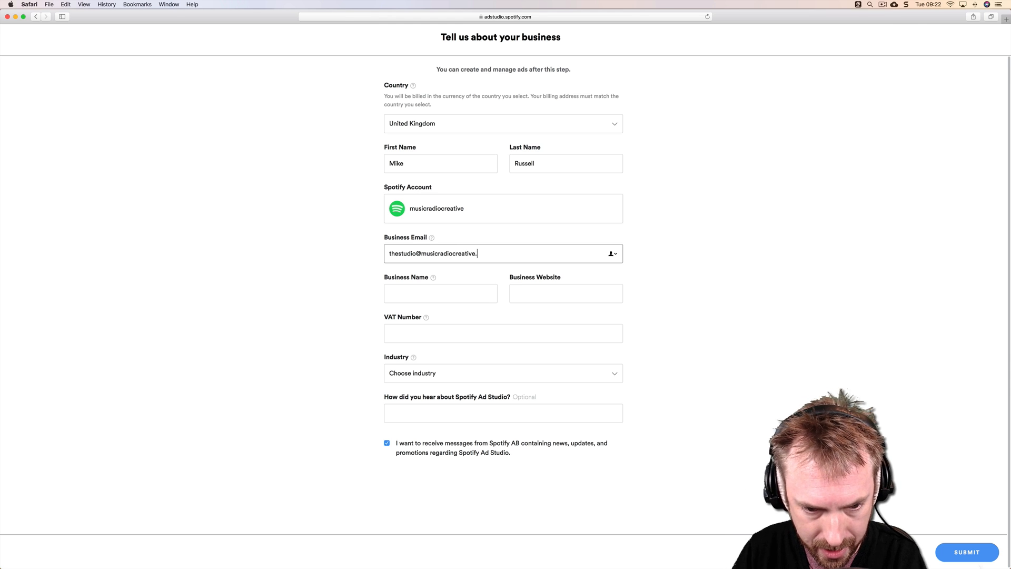
{"action": "type", "text": "Mi"}
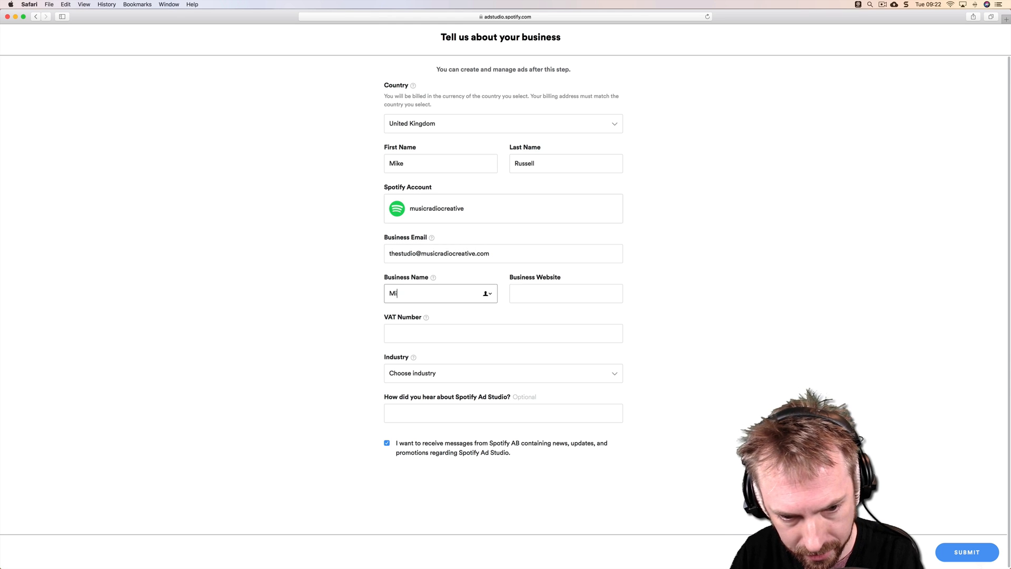
{"action": "type", "text": "Music Radio Creative"}
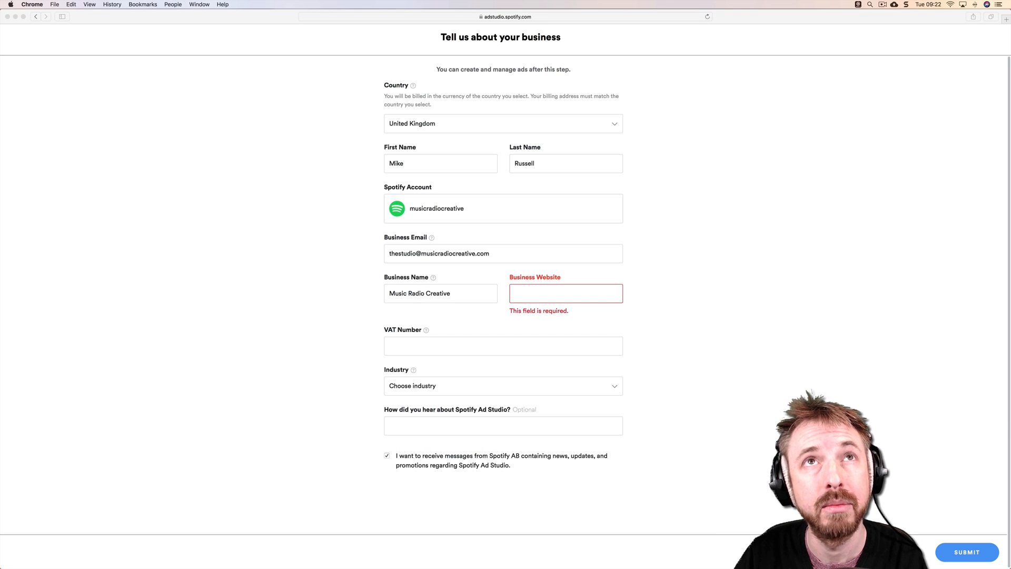
Step: Add the business website and VAT number GB 139135710, then open the Industry list
{"action": "left_click", "coordinate": [565, 293]}
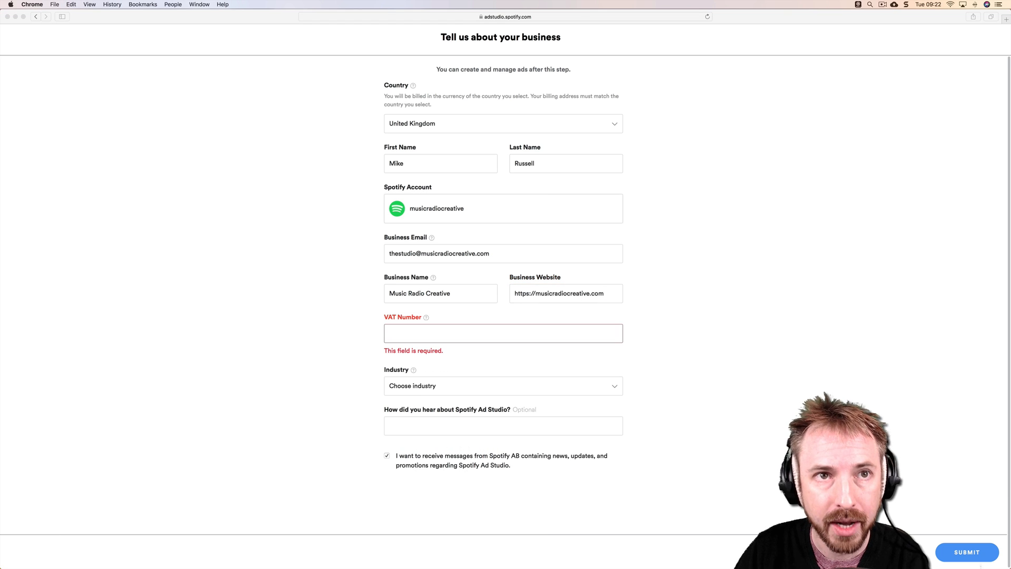
{"action": "left_click", "coordinate": [503, 333]}
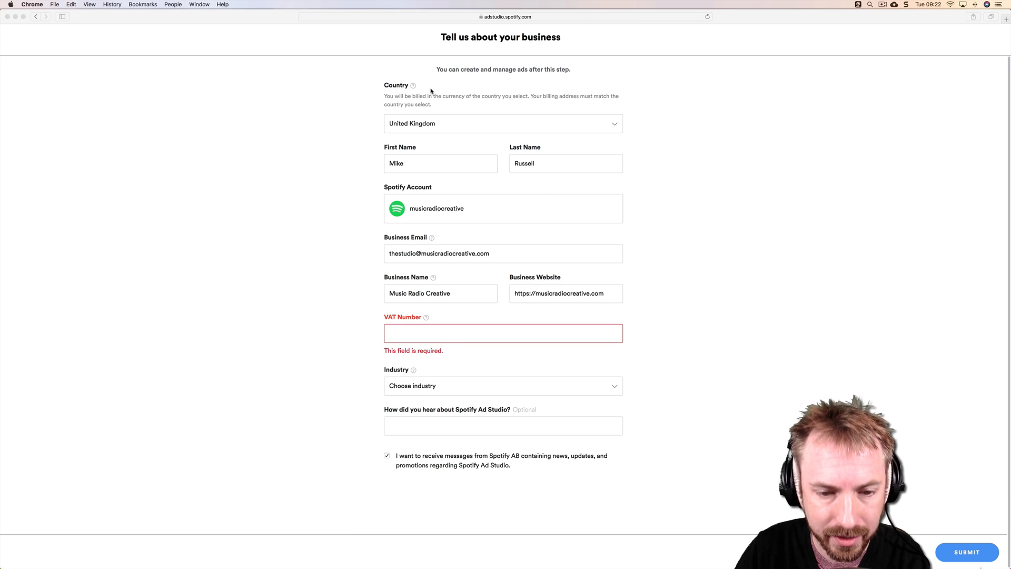
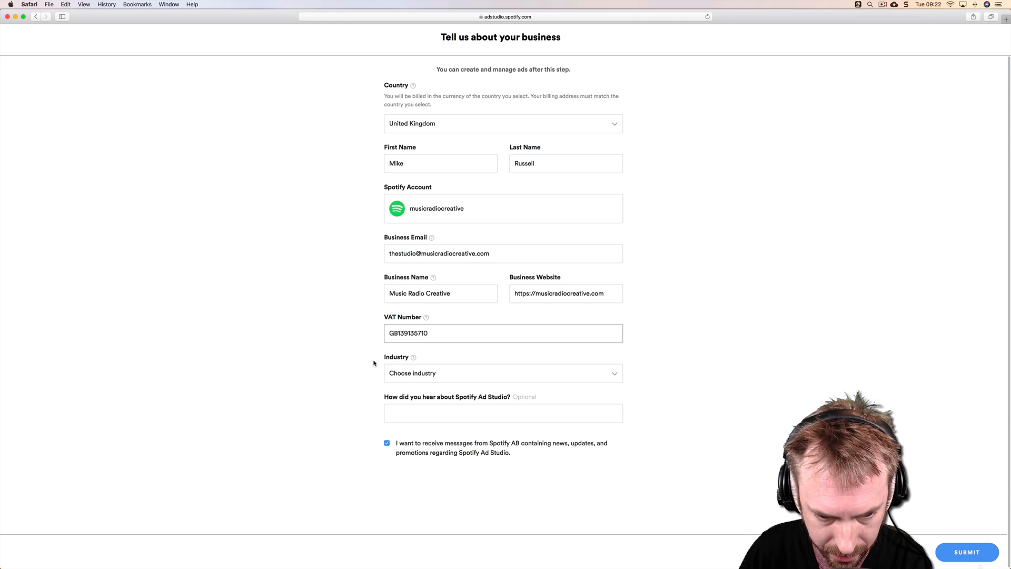
{"action": "left_click", "coordinate": [502, 372]}
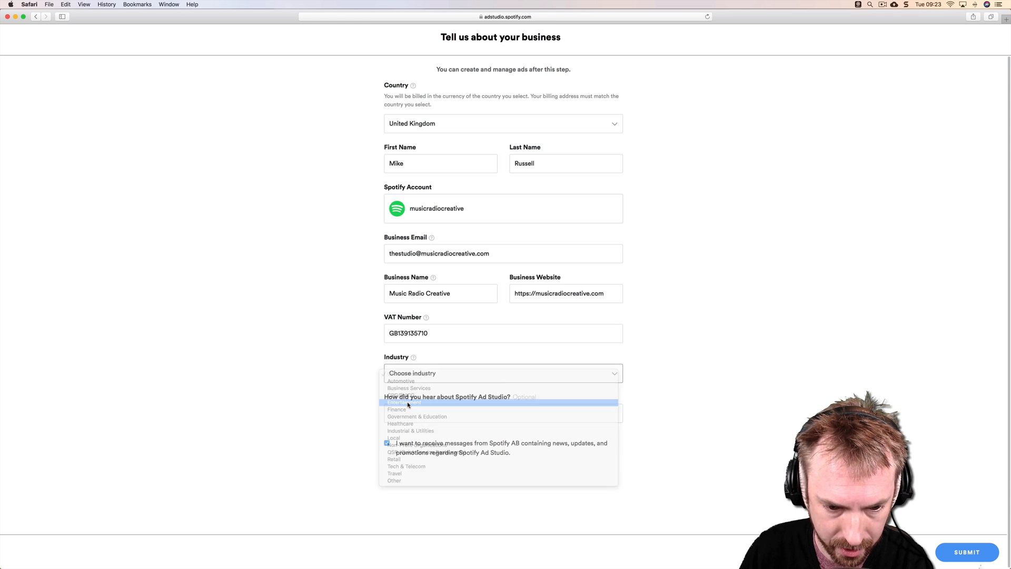
Step: Choose Entertainment as industry, give 'Facebook Ad' as referral source, and submit the form
{"action": "left_click", "coordinate": [409, 402]}
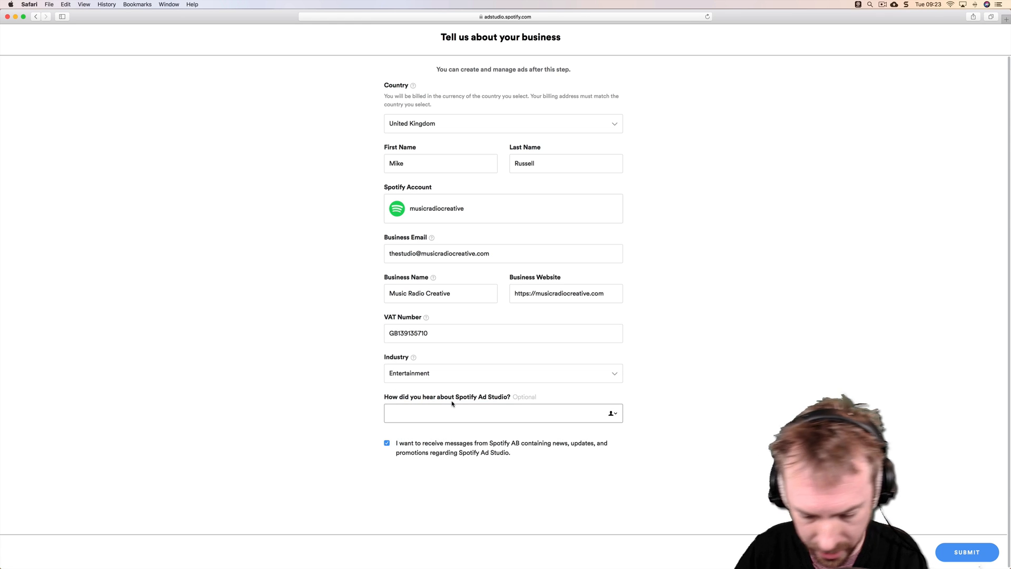
{"action": "type", "text": "Facebook Ad"}
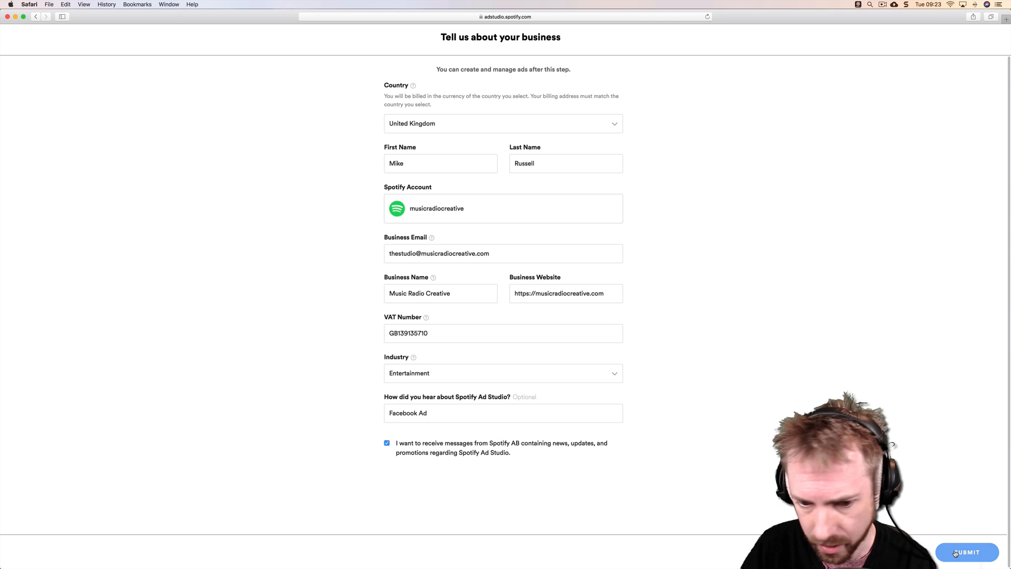
{"action": "left_click", "coordinate": [967, 551]}
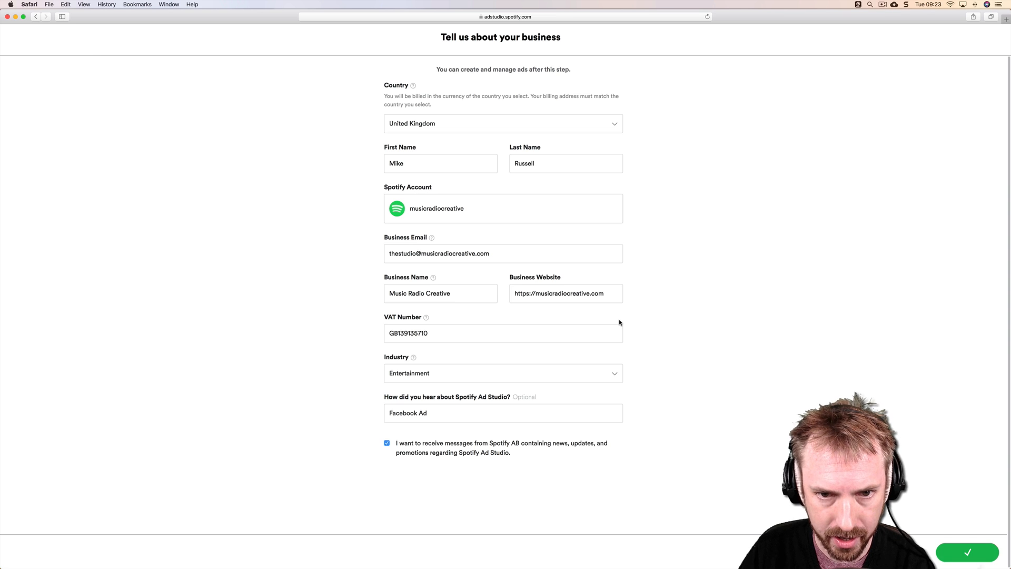
{"action": "left_click", "coordinate": [966, 551]}
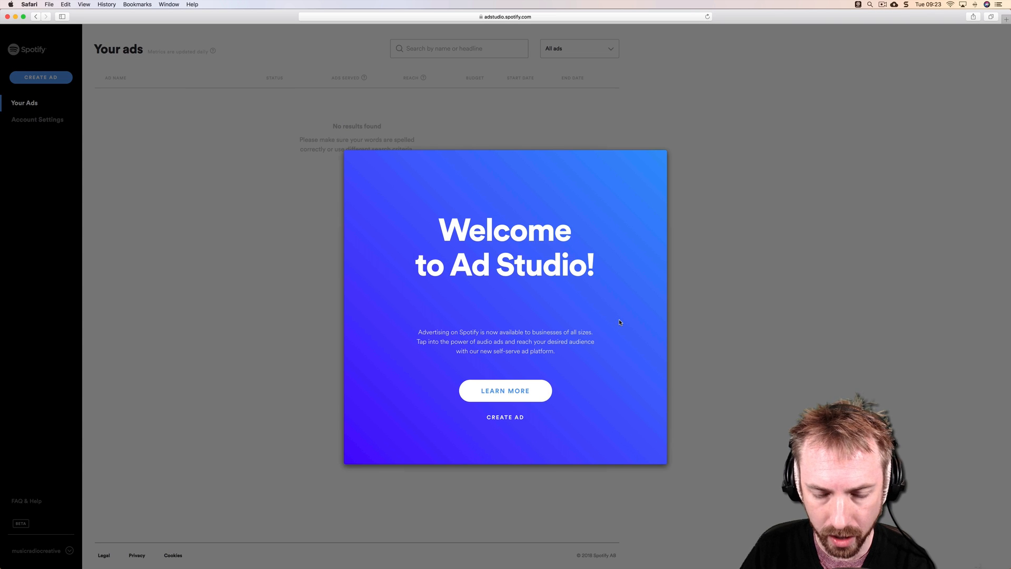